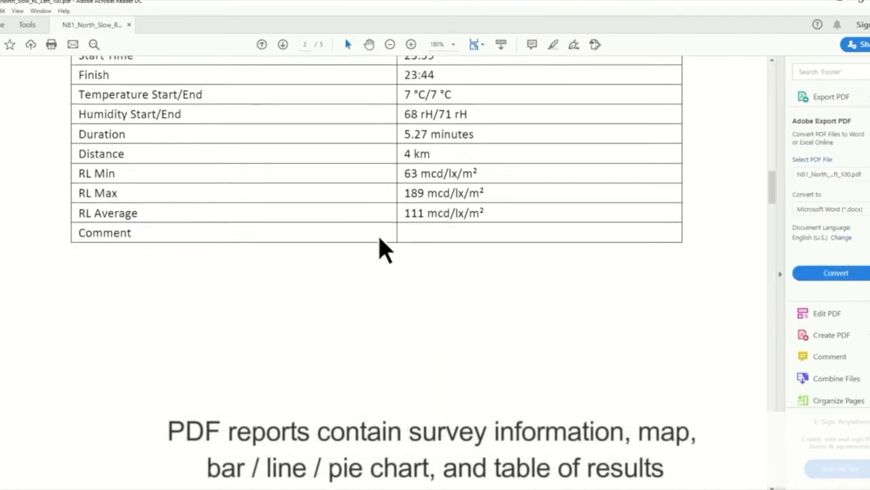
# Move from the page 2 survey information table to the page 3 Tallaght route map.
pyautogui.click(282, 44)
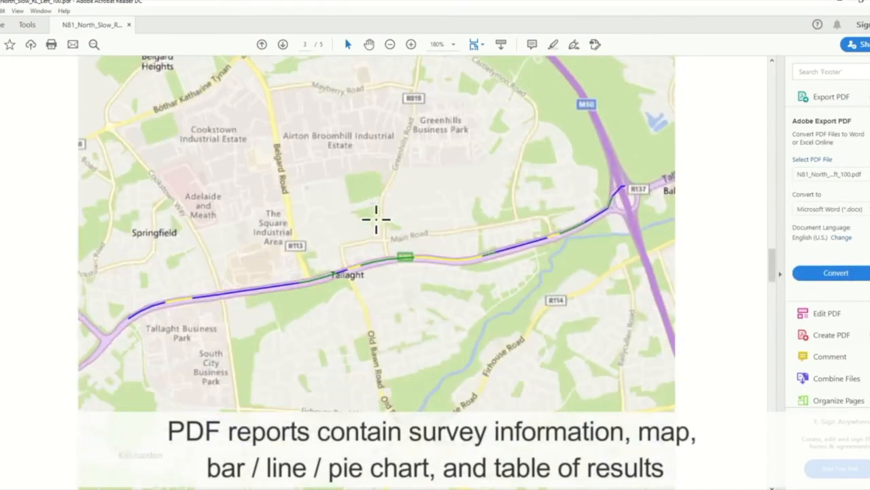